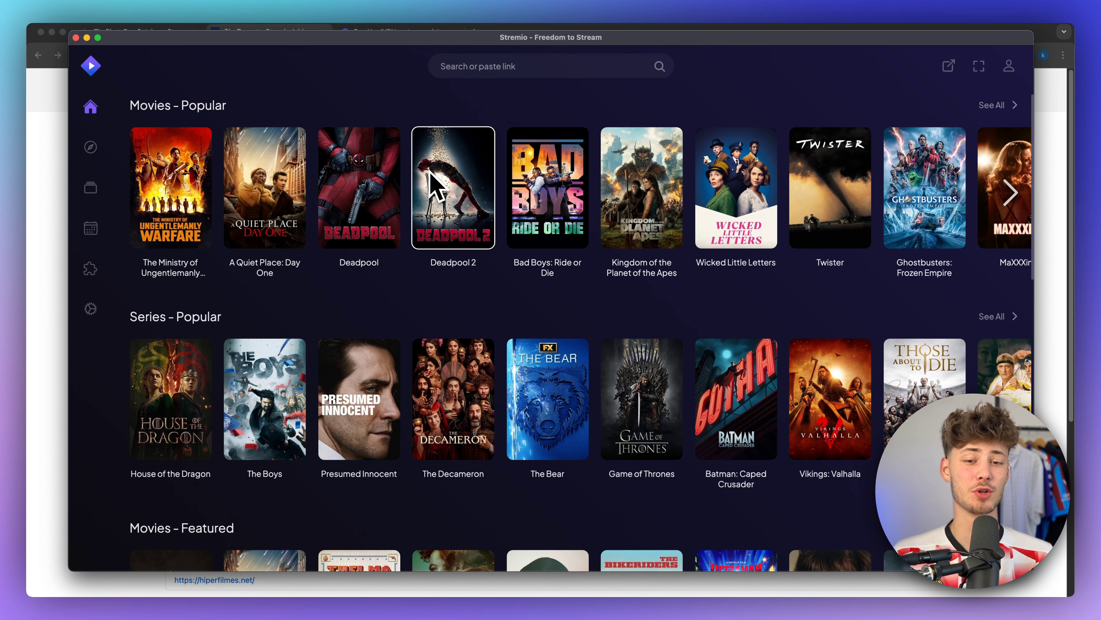
{"action": "mouse_move", "coordinate": [433, 190]}
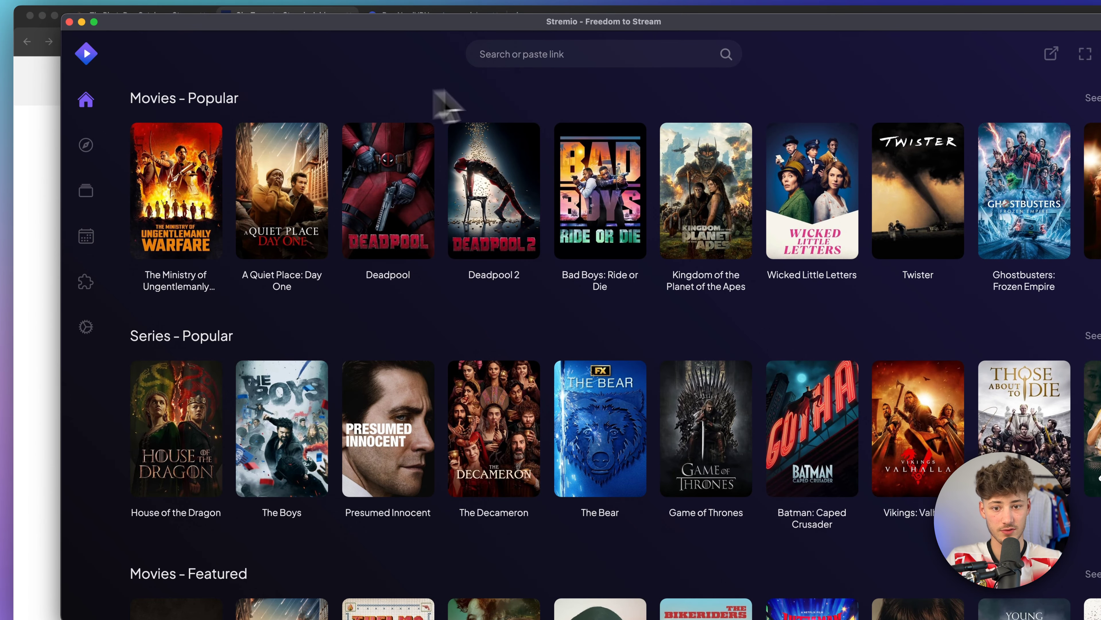
Step: Open the Deadpool 2 details page from the Movies – Popular row
{"action": "left_click", "coordinate": [494, 190]}
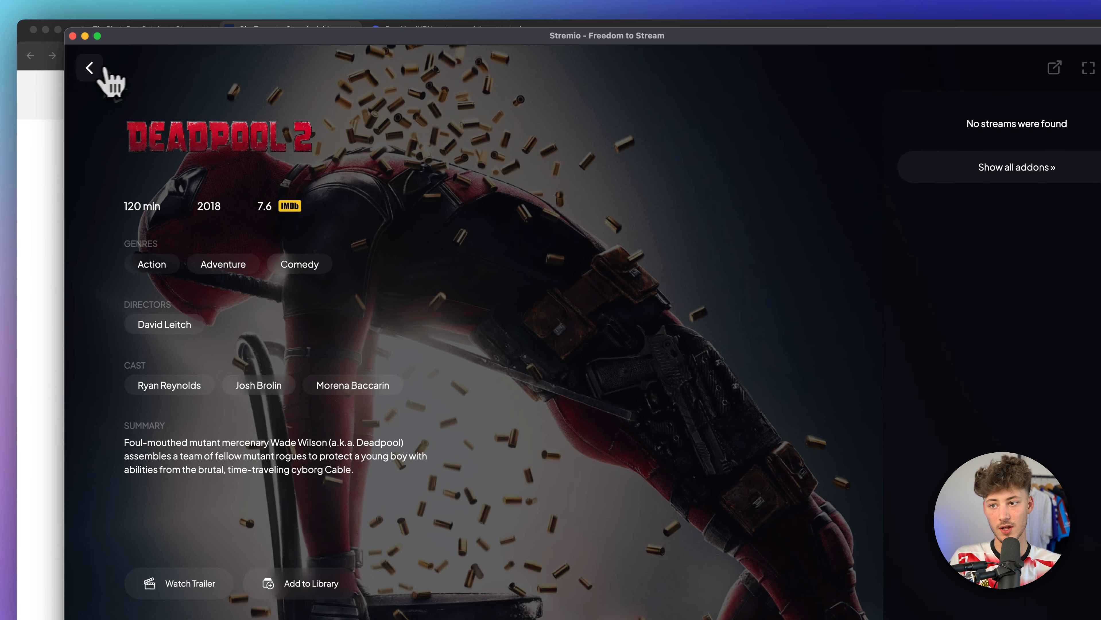
Step: Return to the Board, browse Discover's catalog dropdown, then land on the Calendar page
{"action": "left_click", "coordinate": [89, 68]}
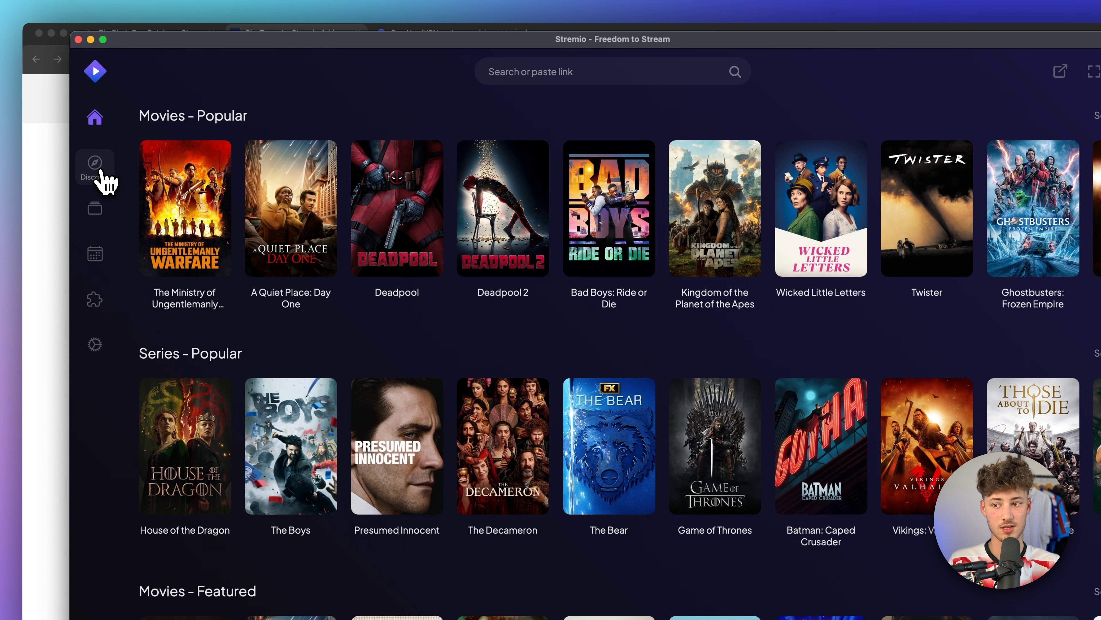
{"action": "left_click", "coordinate": [94, 164]}
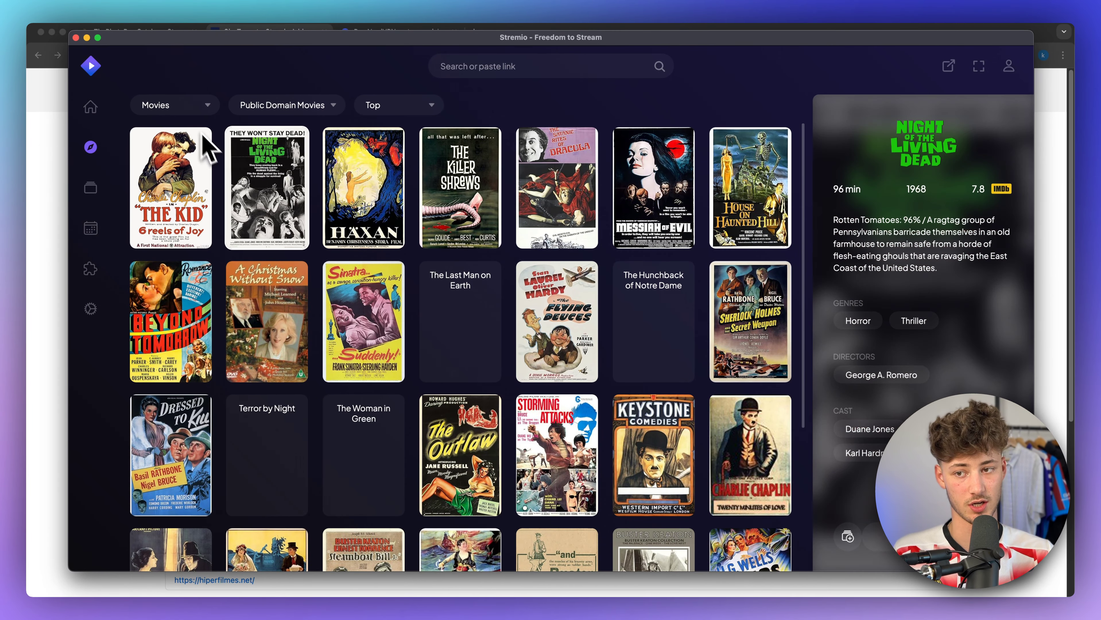
{"action": "left_click", "coordinate": [286, 104]}
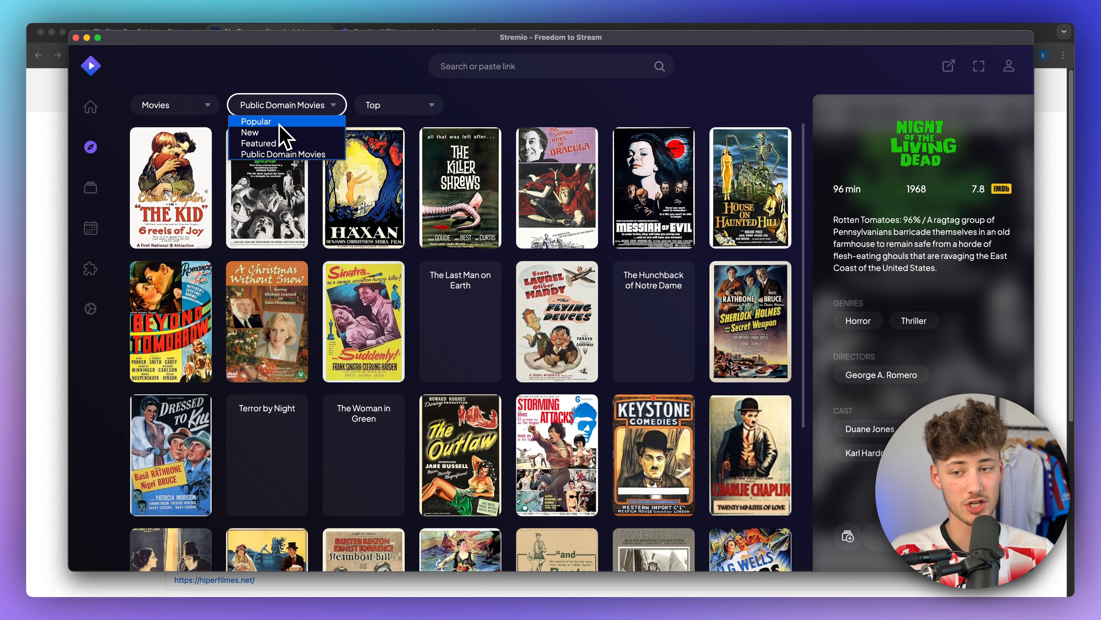
{"action": "left_click", "coordinate": [255, 121]}
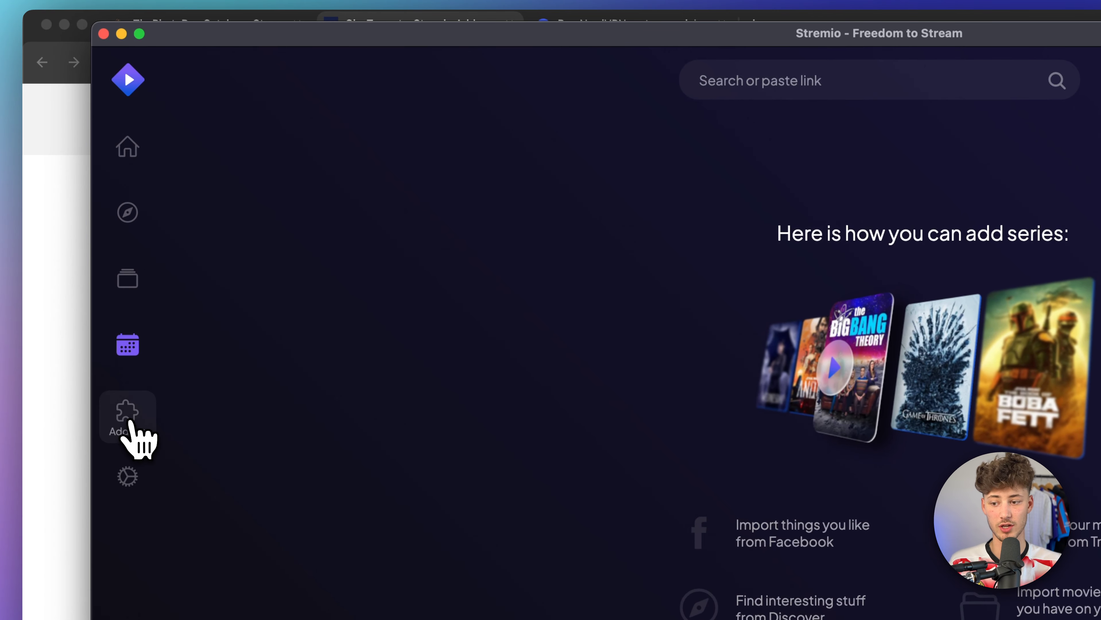
Step: Search the add-ons catalog for 'Netf' and show the matching community add-ons
{"action": "left_click", "coordinate": [127, 412]}
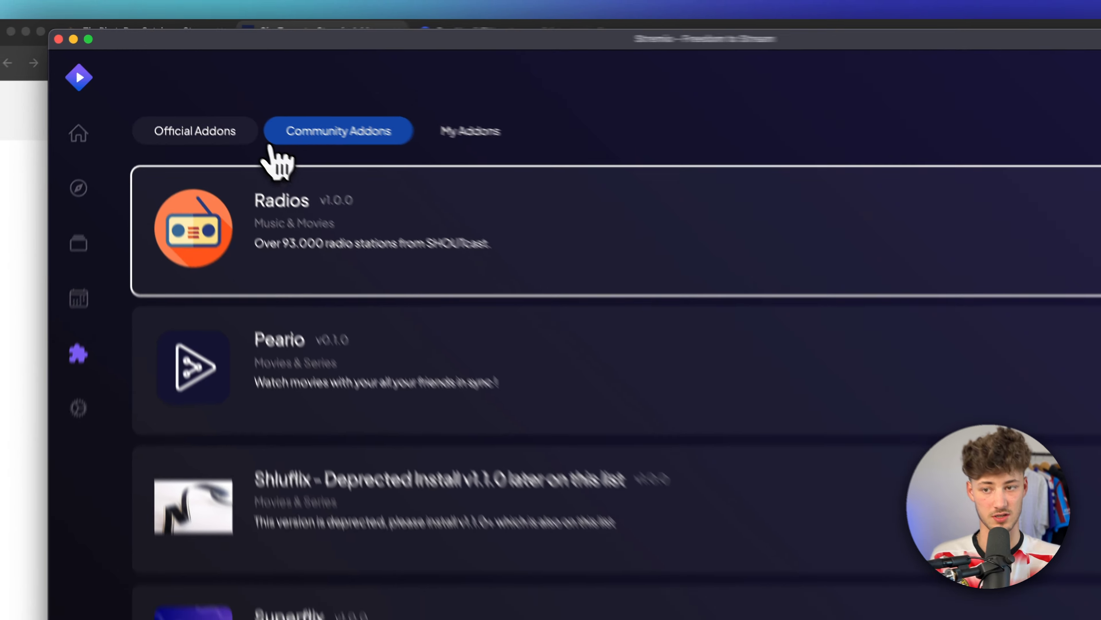
{"action": "left_click", "coordinate": [176, 105]}
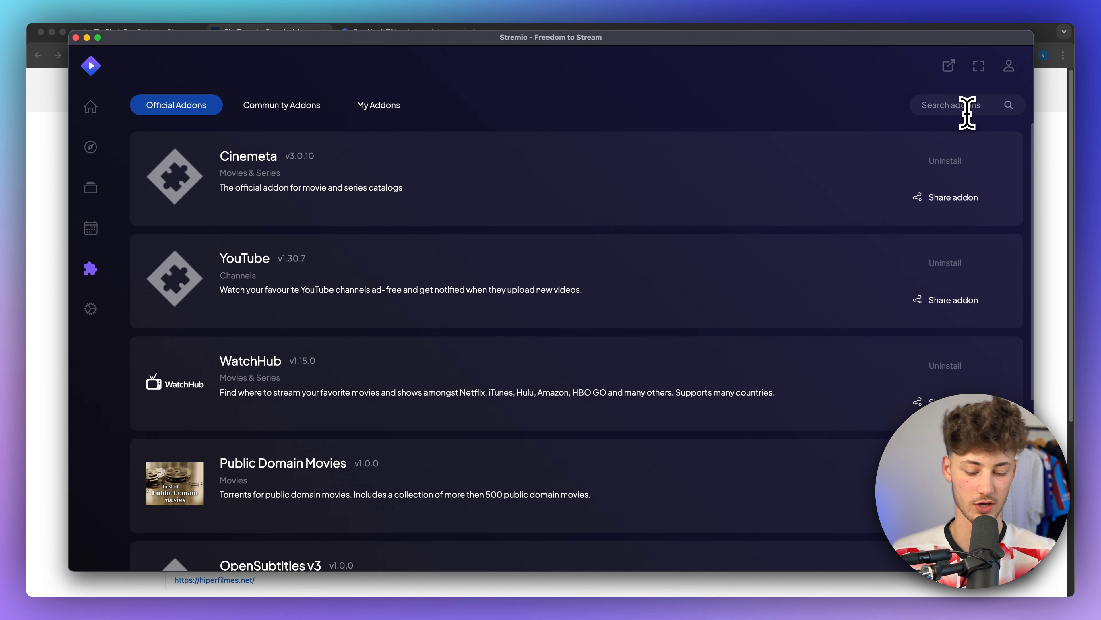
{"action": "type", "text": "Me"}
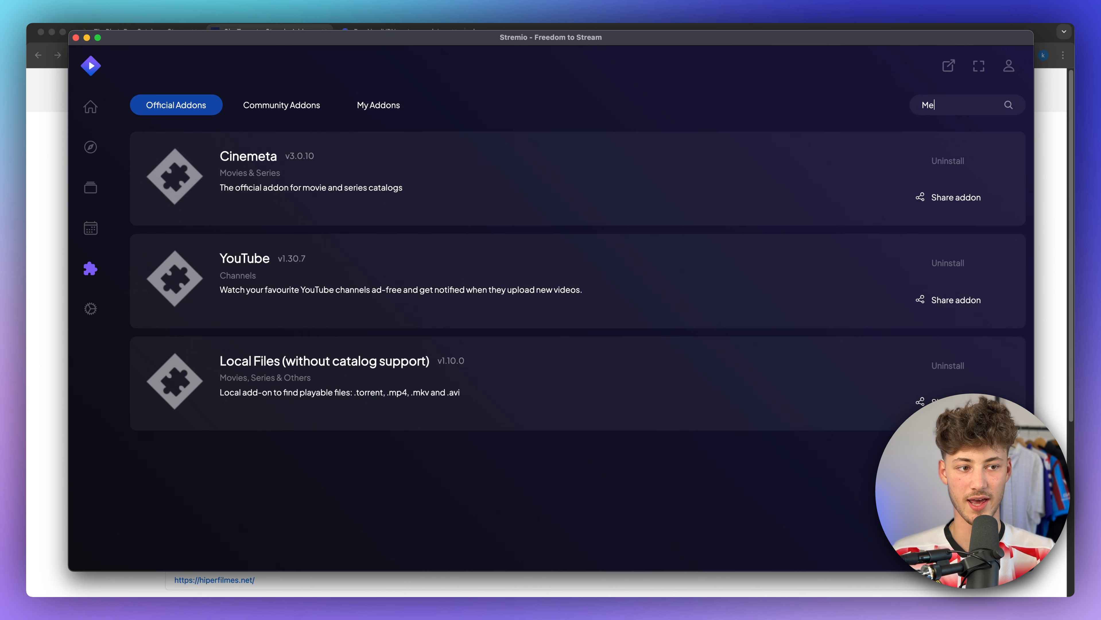
{"action": "type", "text": "Netf"}
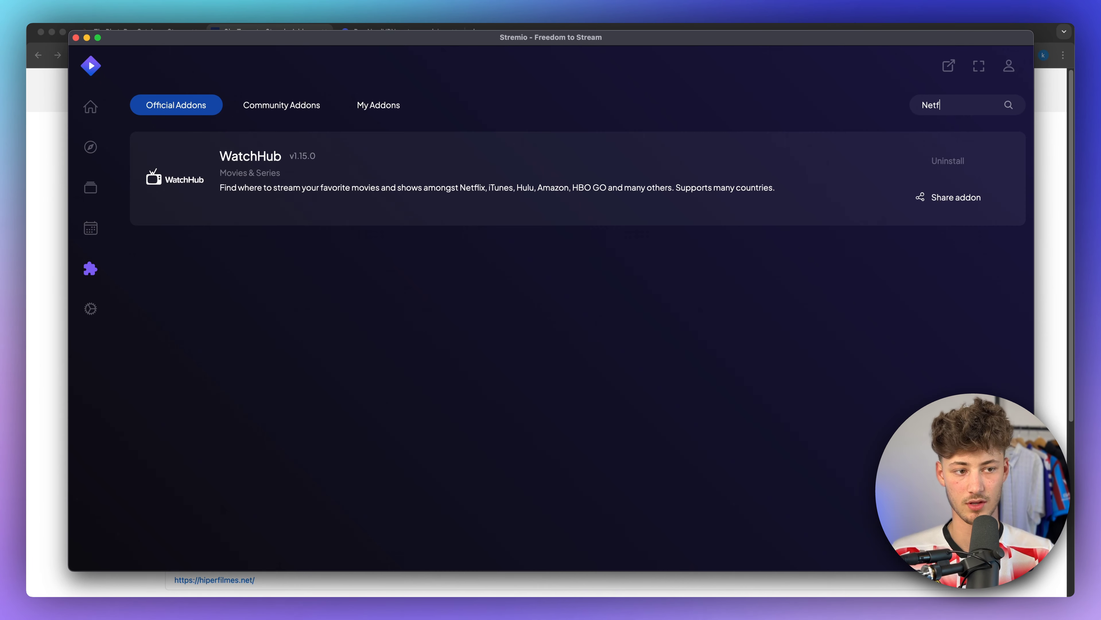
{"action": "left_click", "coordinate": [280, 104]}
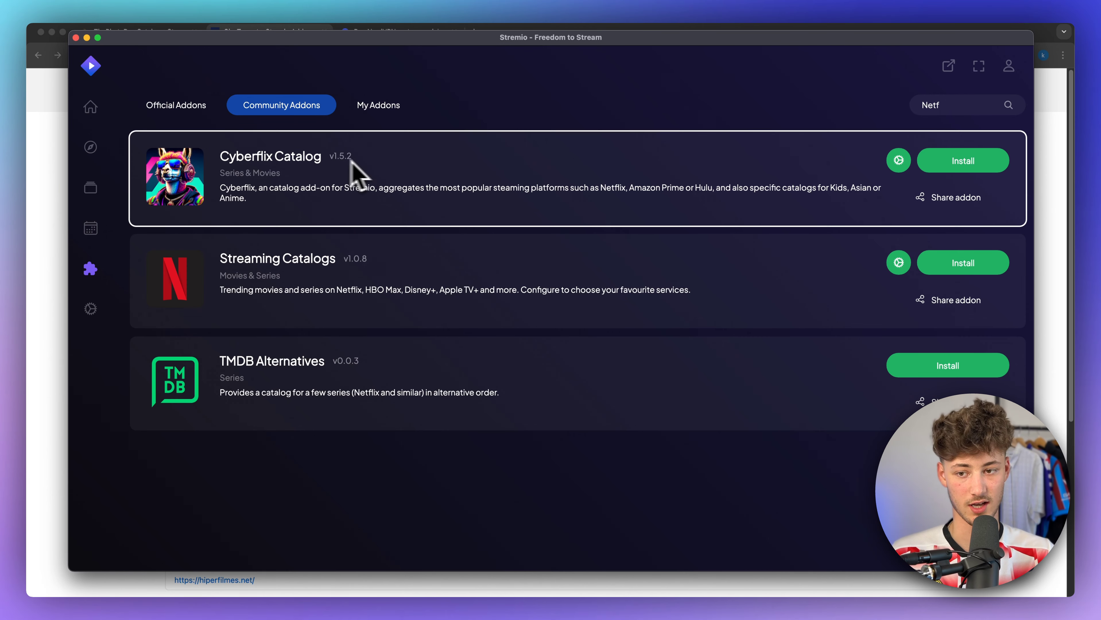
{"action": "mouse_move", "coordinate": [328, 218]}
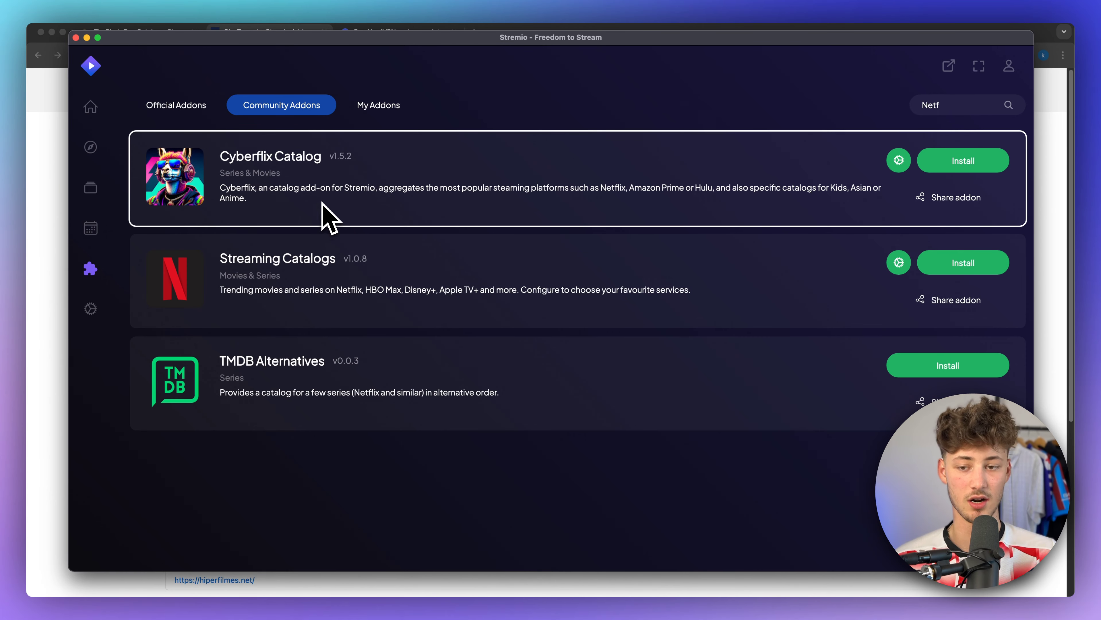
{"action": "mouse_move", "coordinate": [140, 148]}
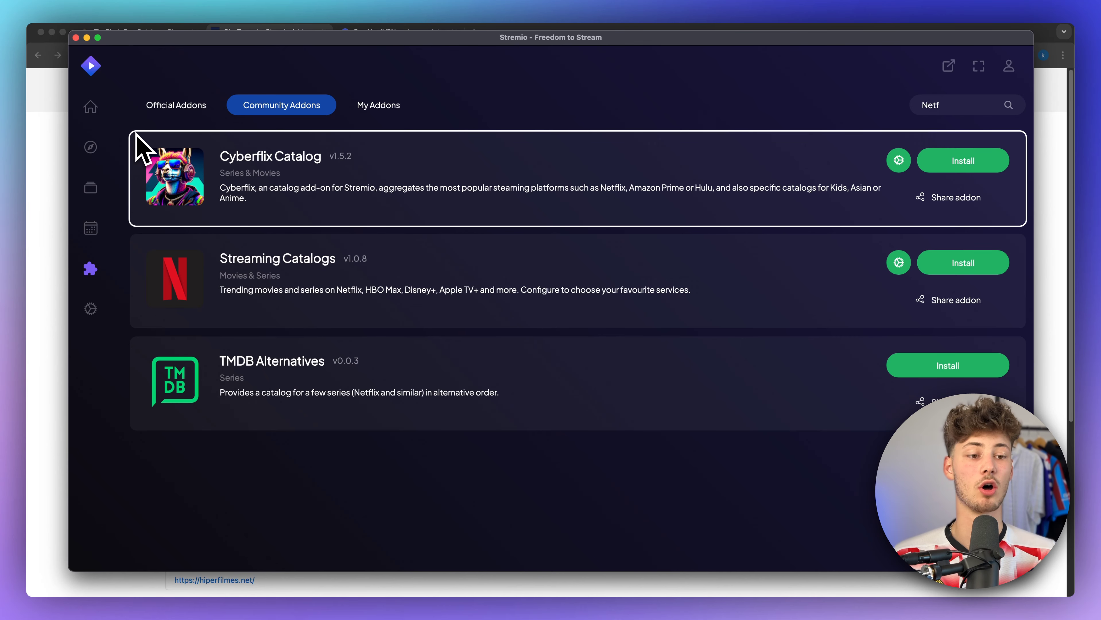
{"action": "mouse_move", "coordinate": [138, 141]}
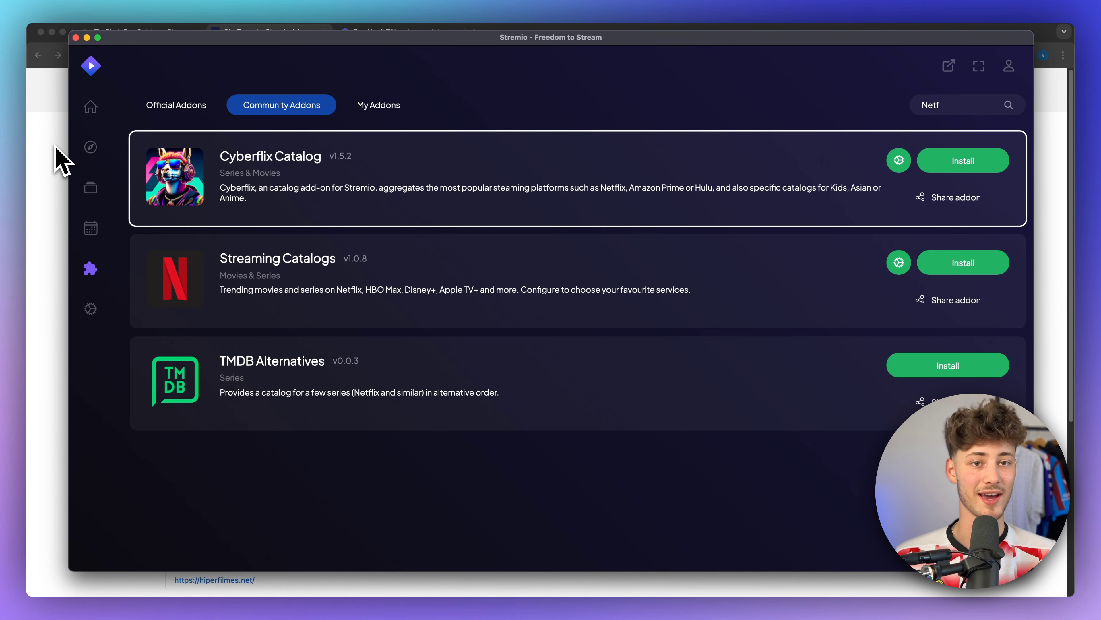
{"action": "mouse_move", "coordinate": [566, 224]}
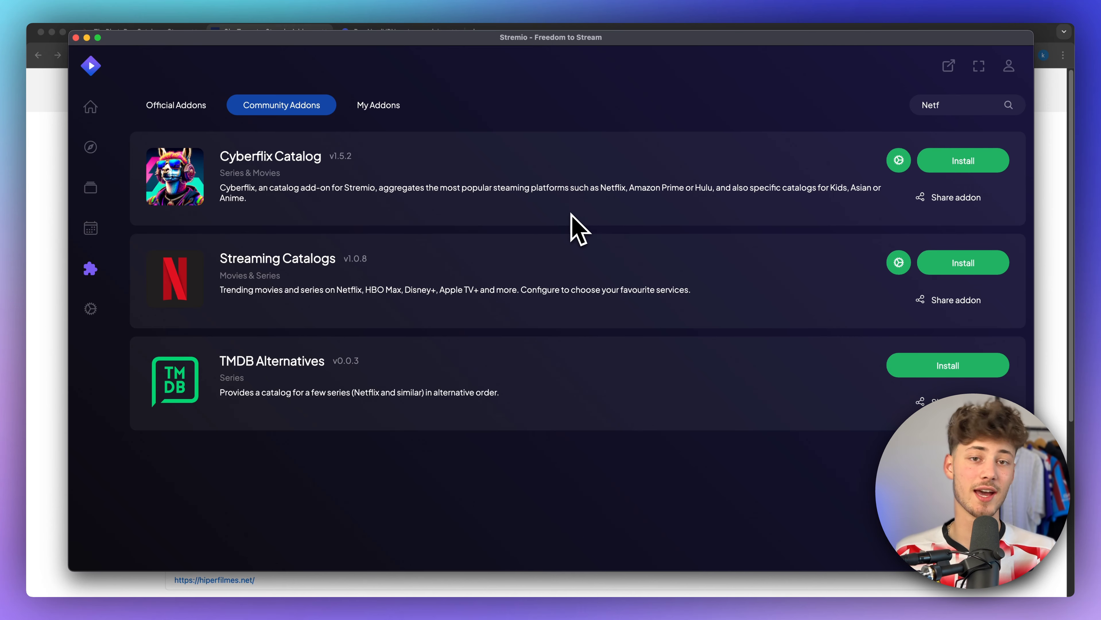
{"action": "mouse_move", "coordinate": [585, 236]}
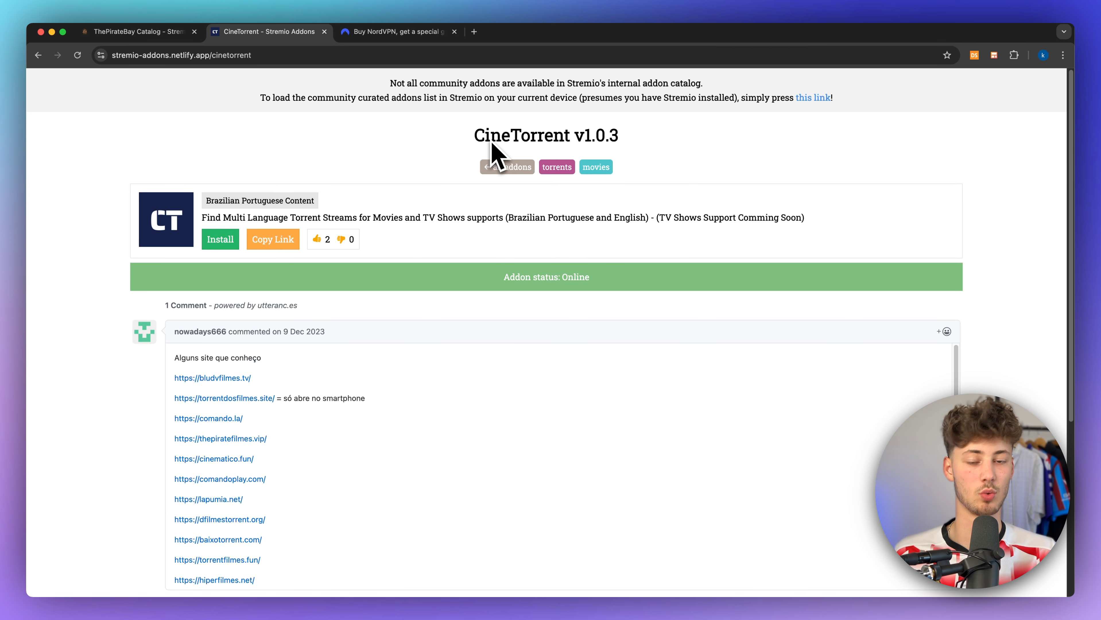
Step: Review the ThePirateBay Catalog and CineTorrent add-on pages, then switch to the NordVPN deal page
{"action": "double_click", "coordinate": [509, 135]}
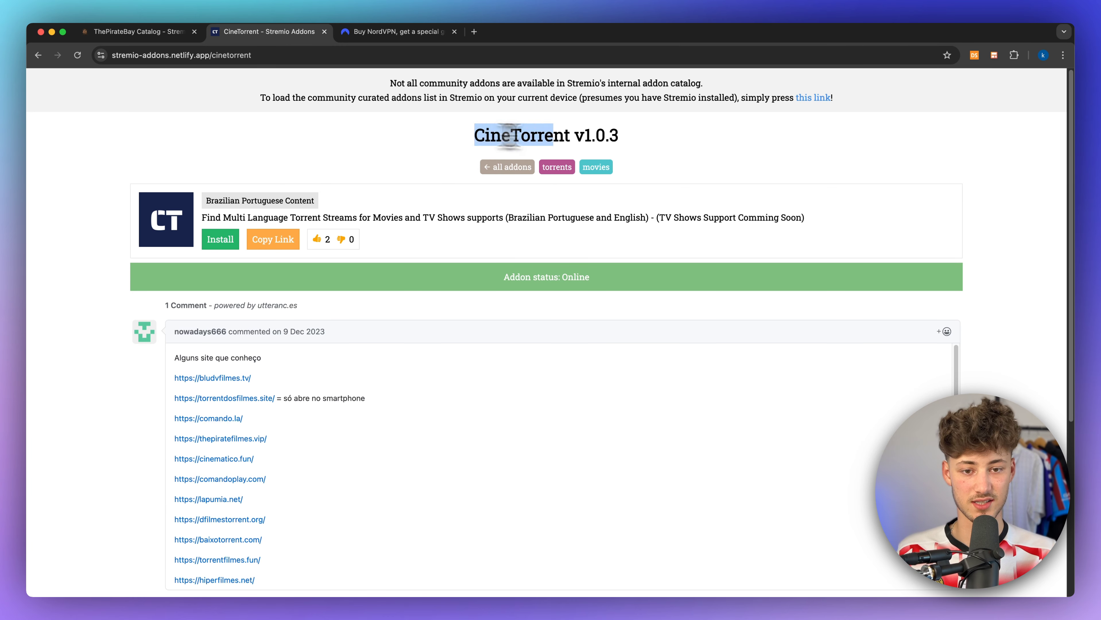
{"action": "left_click", "coordinate": [137, 32]}
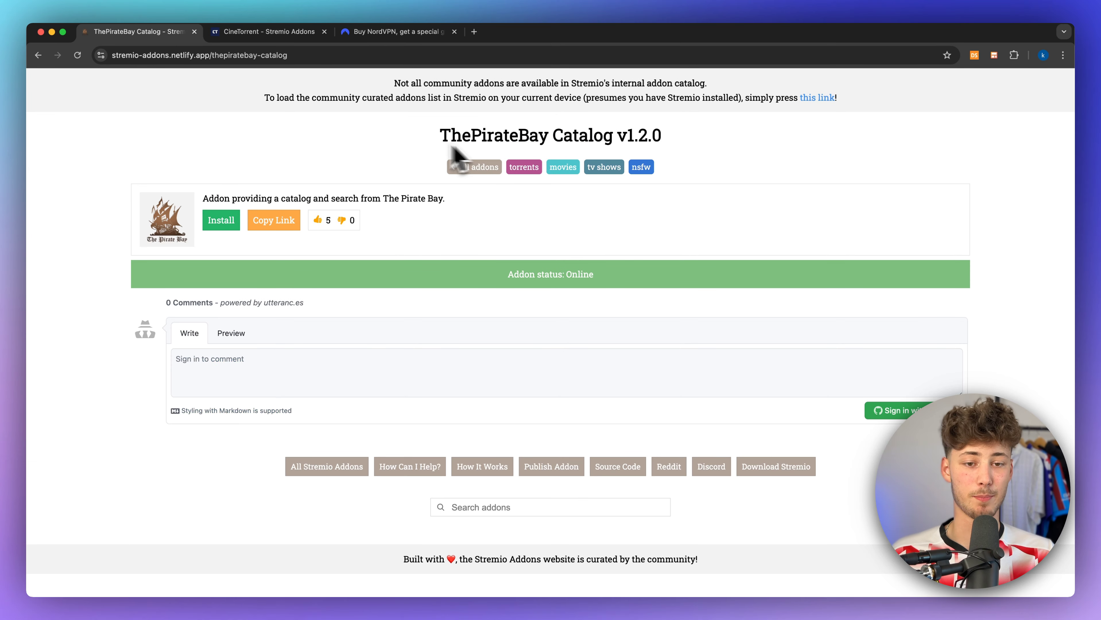
{"action": "mouse_move", "coordinate": [624, 137]}
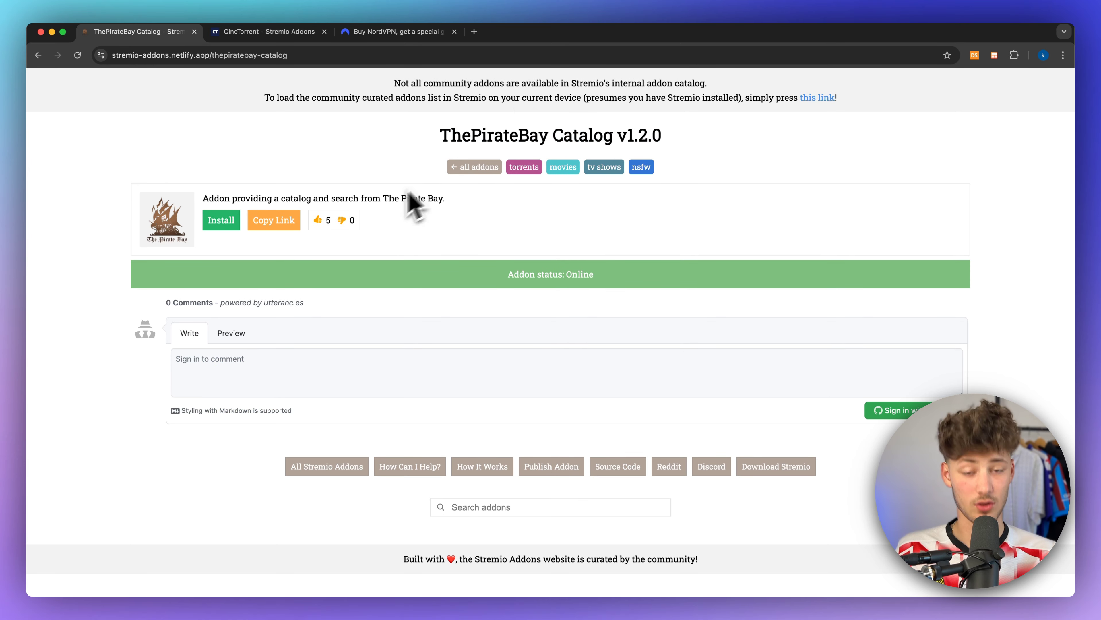
{"action": "mouse_move", "coordinate": [407, 211]}
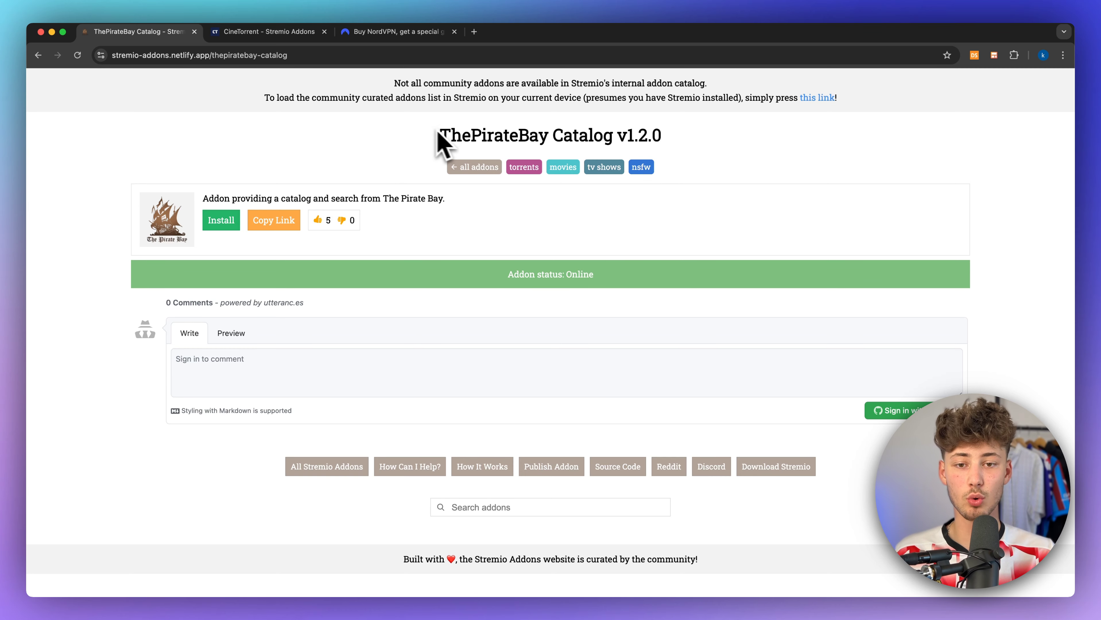
{"action": "mouse_move", "coordinate": [274, 35]}
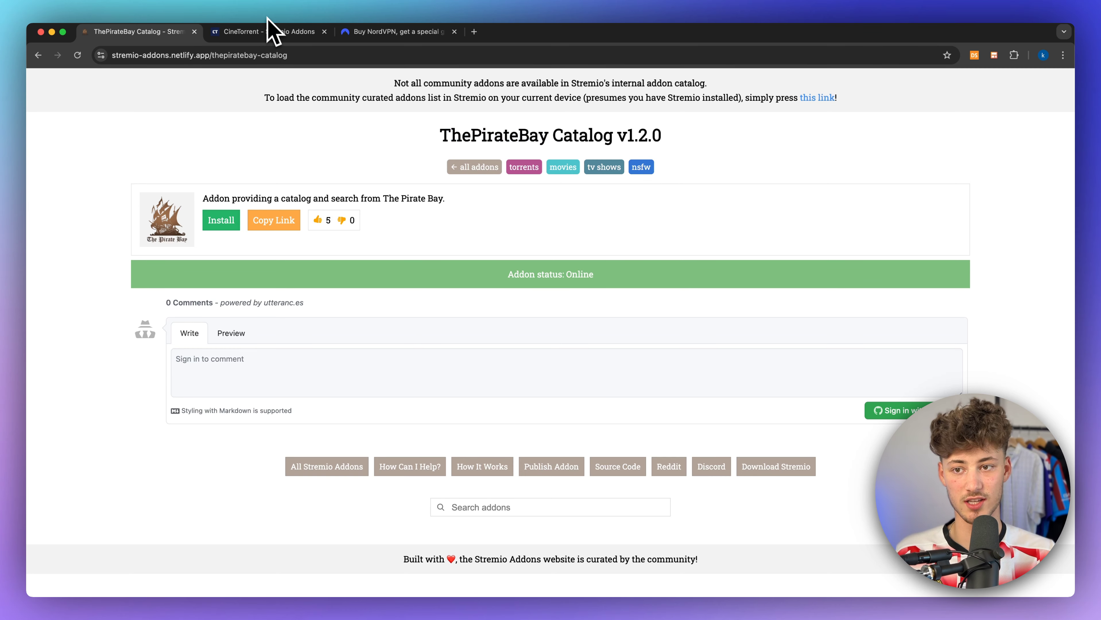
{"action": "left_click", "coordinate": [267, 31]}
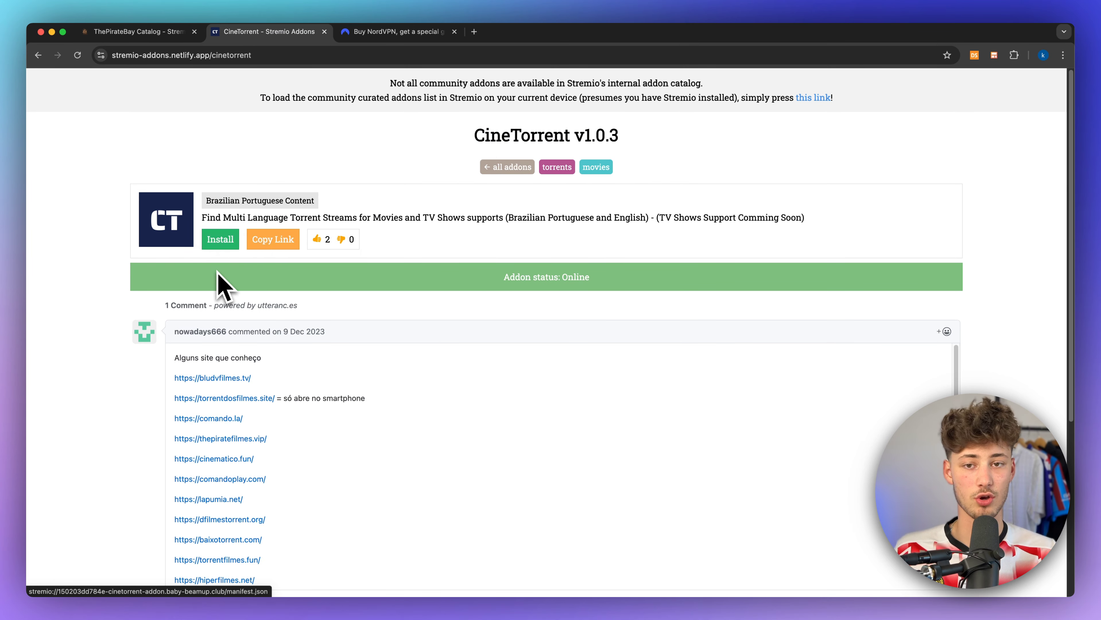
{"action": "mouse_move", "coordinate": [421, 129]}
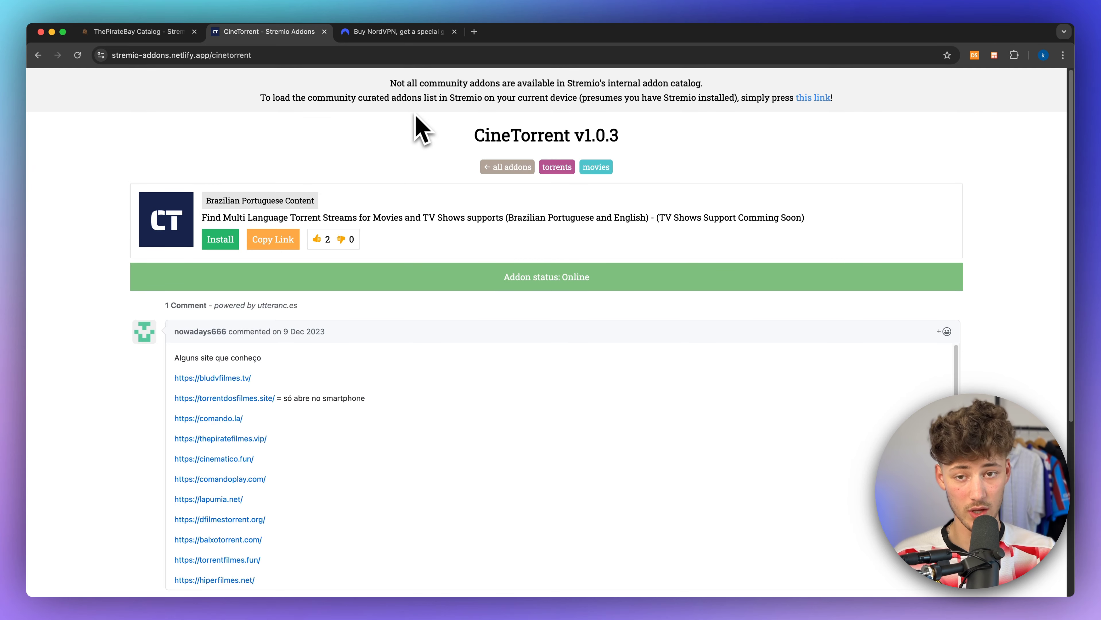
{"action": "left_click", "coordinate": [394, 31]}
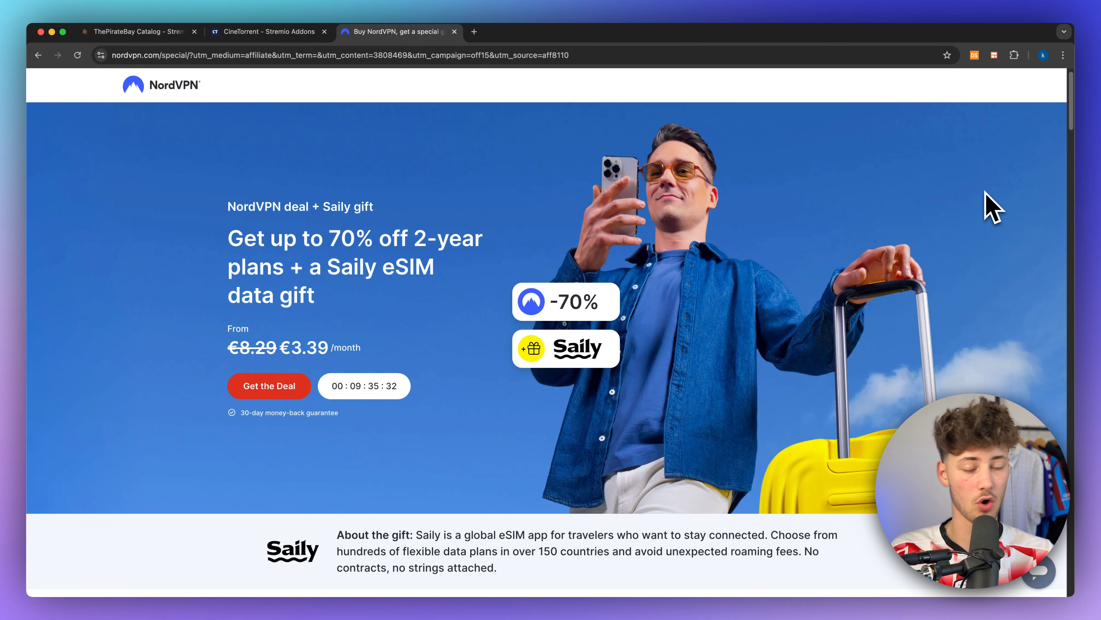
{"action": "mouse_move", "coordinate": [951, 292]}
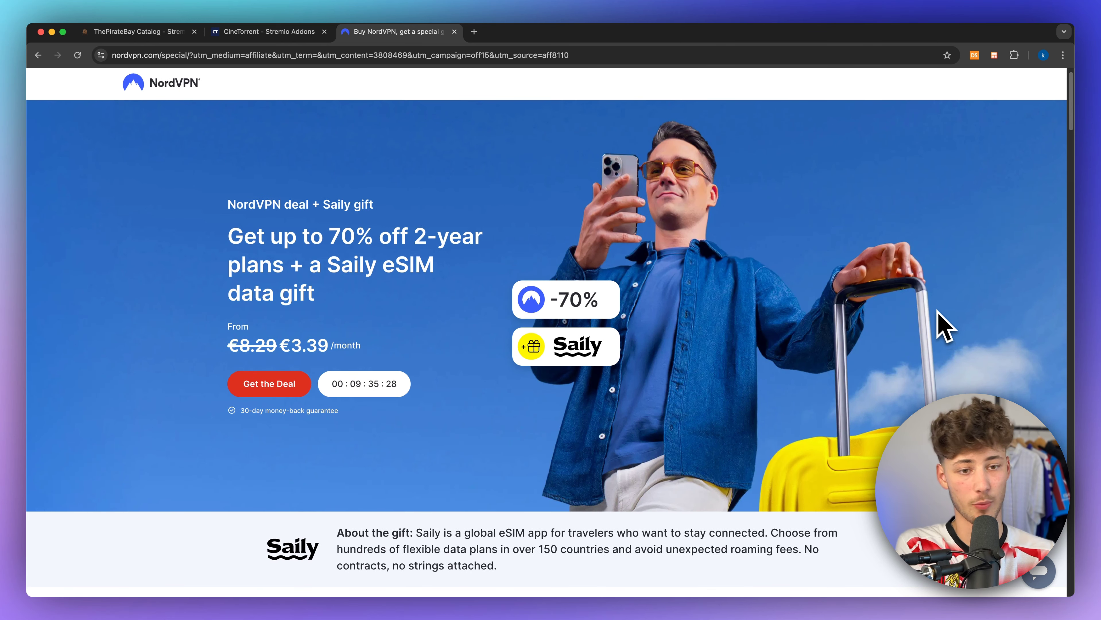
{"action": "scroll", "scroll_direction": "down", "scroll_amount": 3}
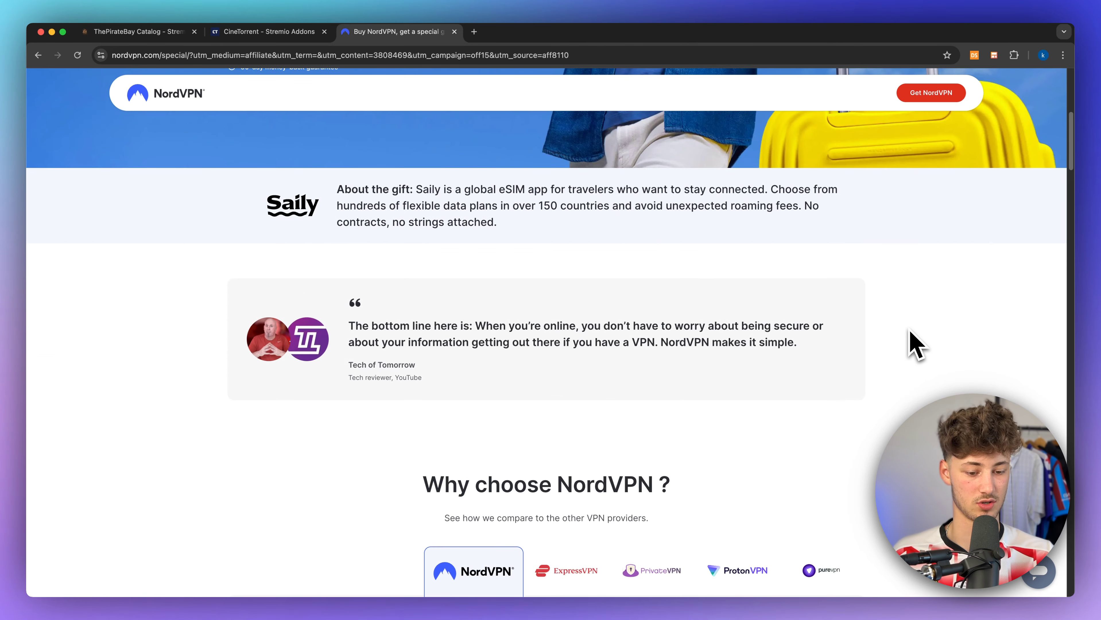
{"action": "scroll", "scroll_direction": "up", "scroll_amount": 3}
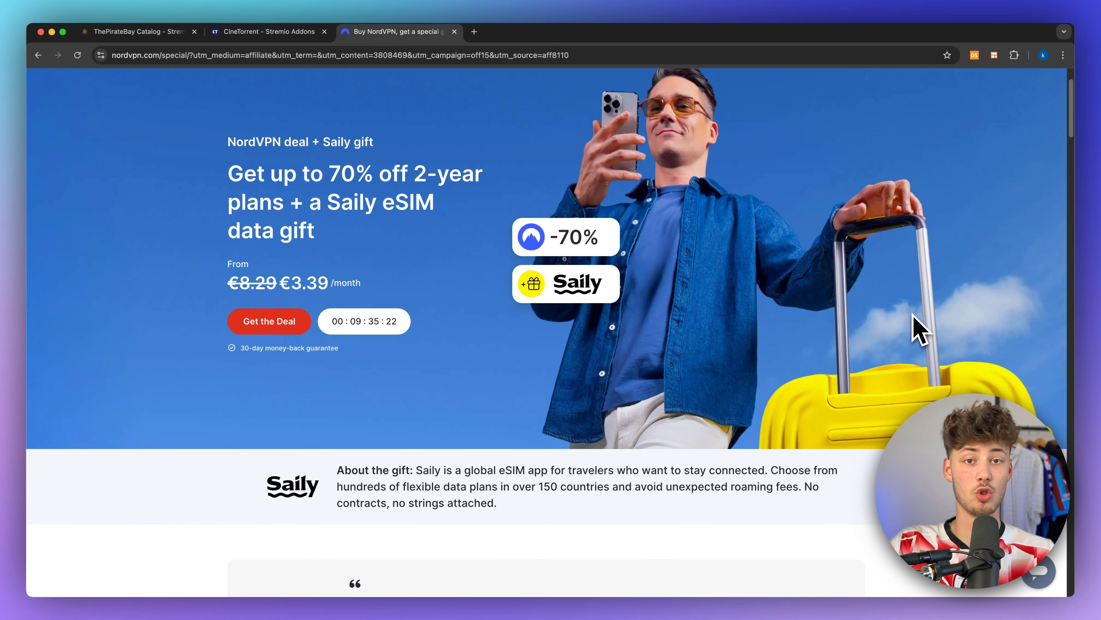
{"action": "mouse_move", "coordinate": [444, 133]}
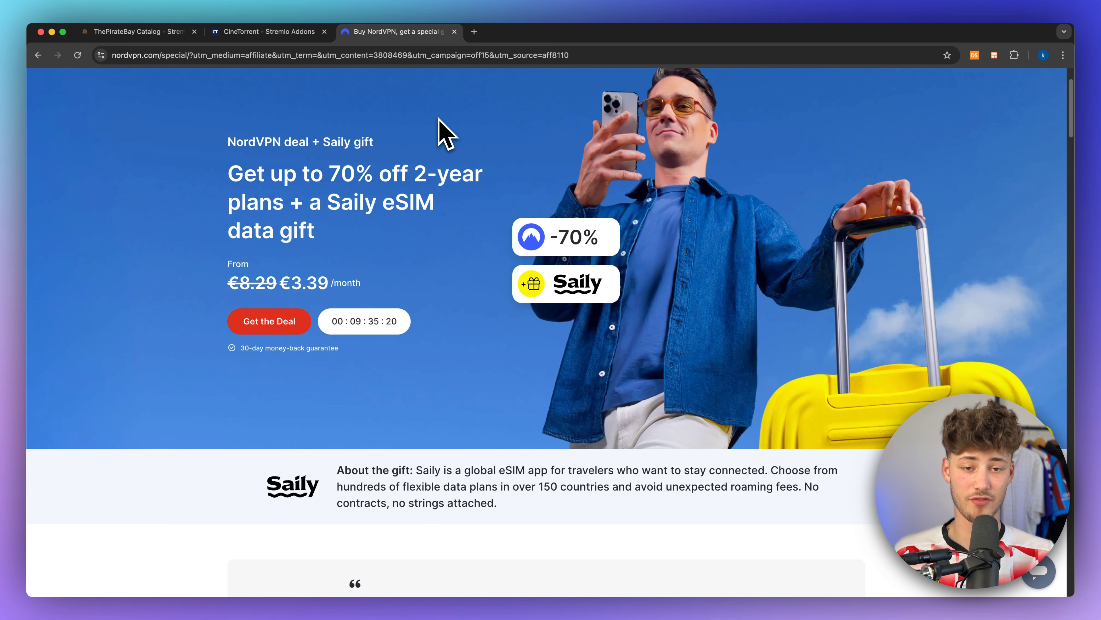